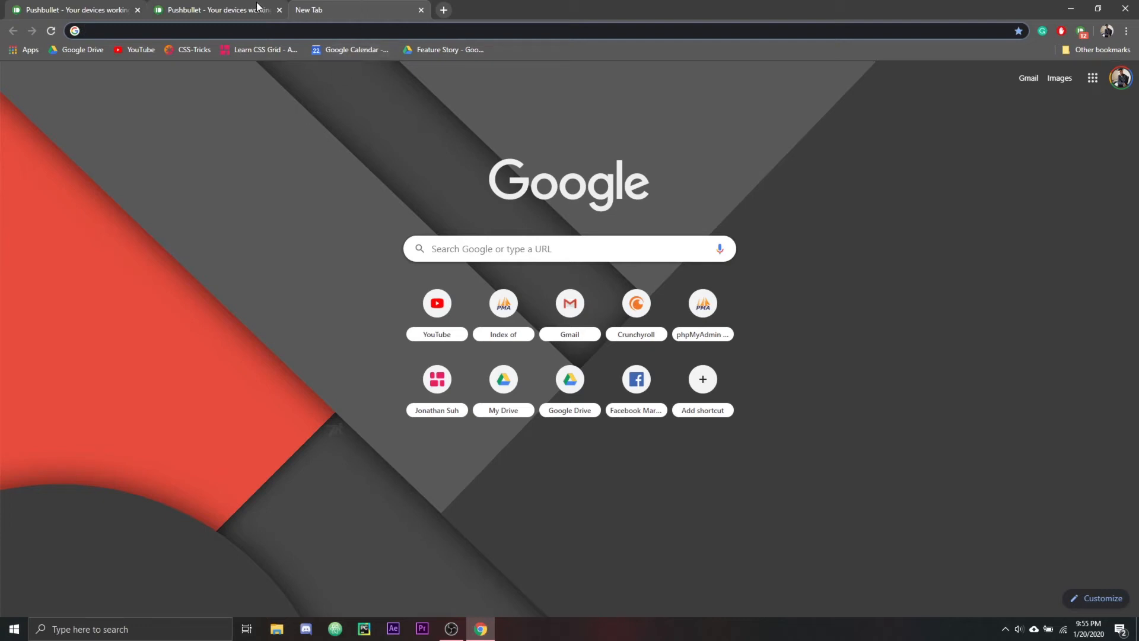
mouse_move(215, 9)
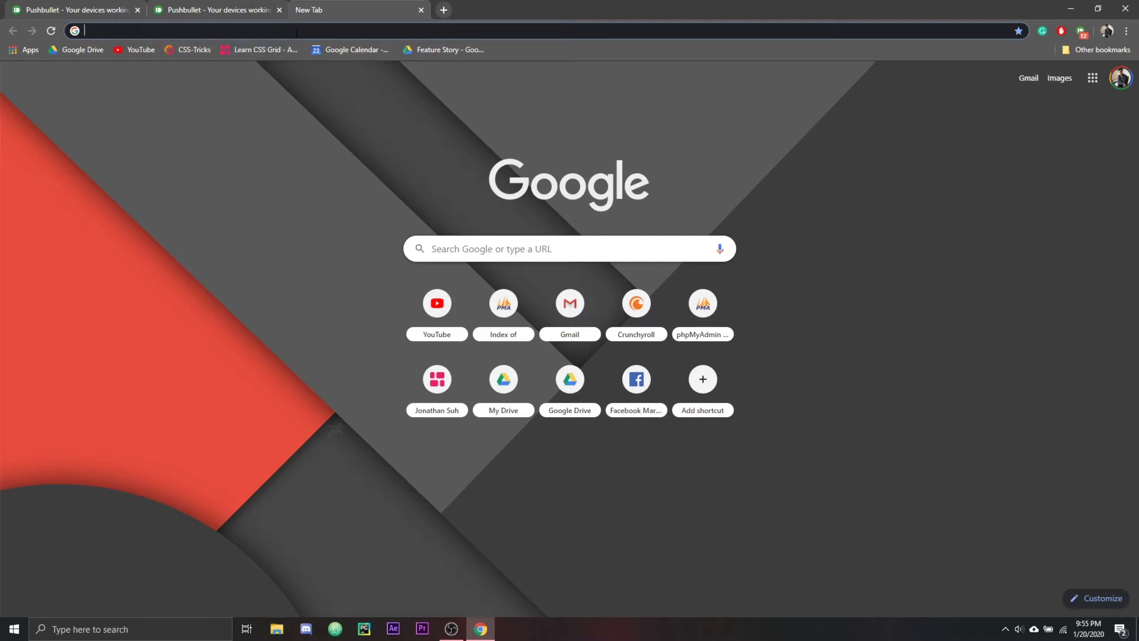
Step: Load pushbullet.com in the new tab to reach the web app
type("pushbullet.com")
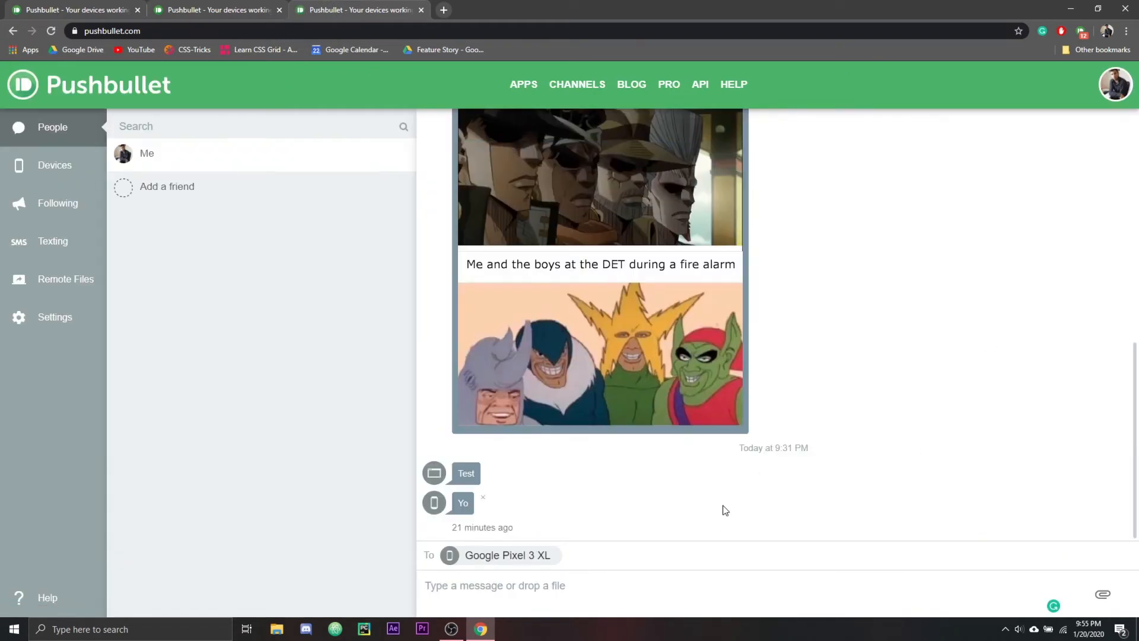
mouse_move(65, 279)
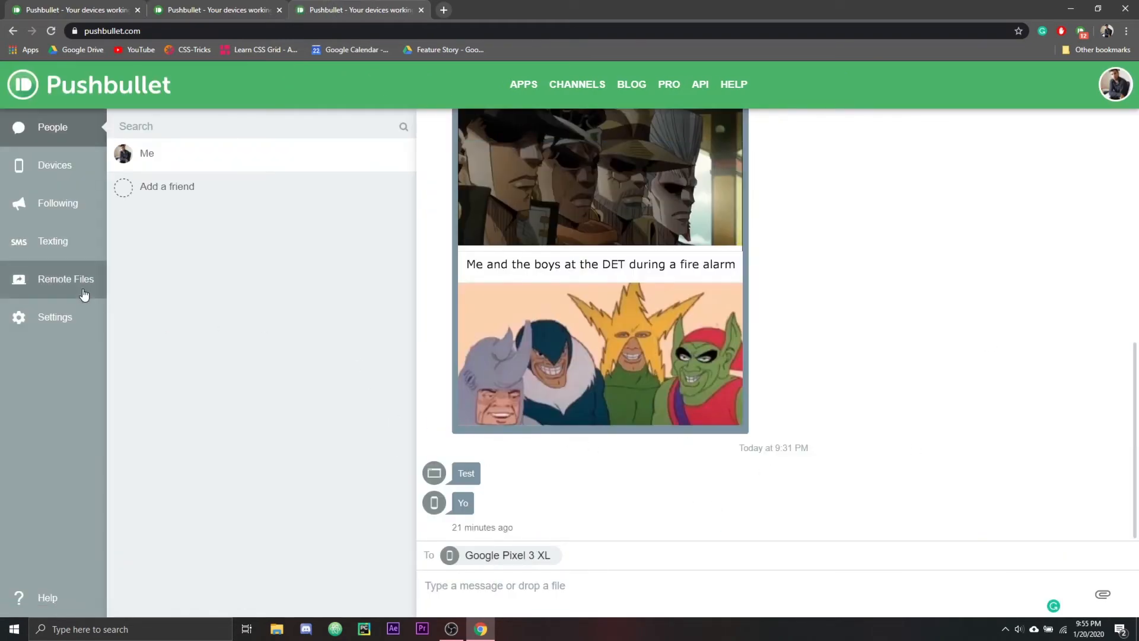
Step: Delete the Galaxy S9 from the Devices list, then select the Google Pixel 3 XL
left_click(55, 165)
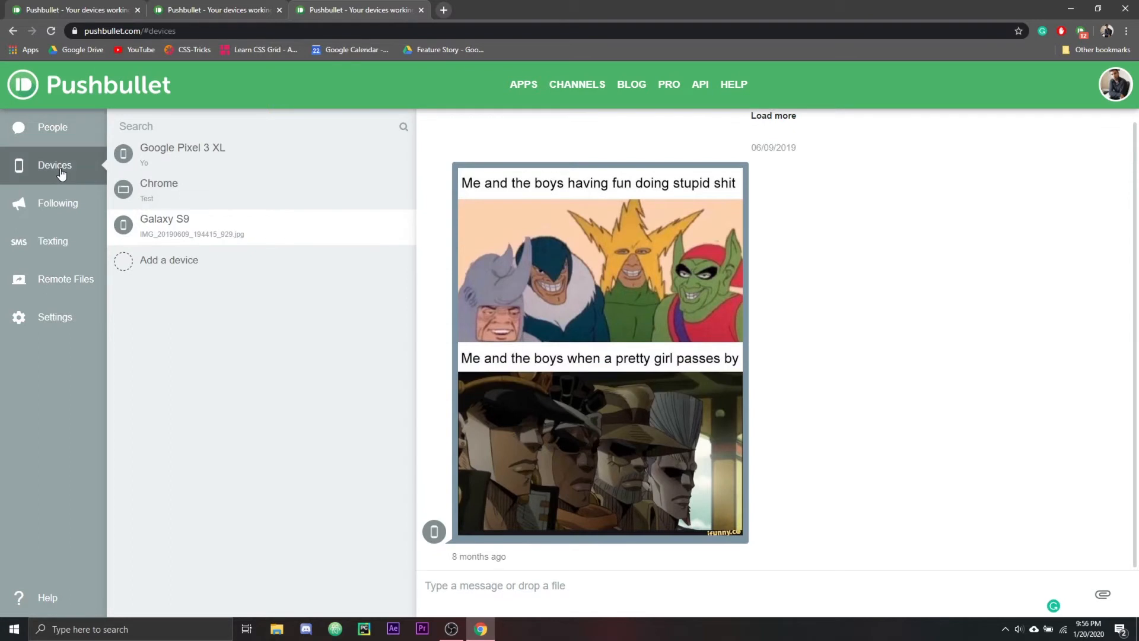
mouse_move(243, 240)
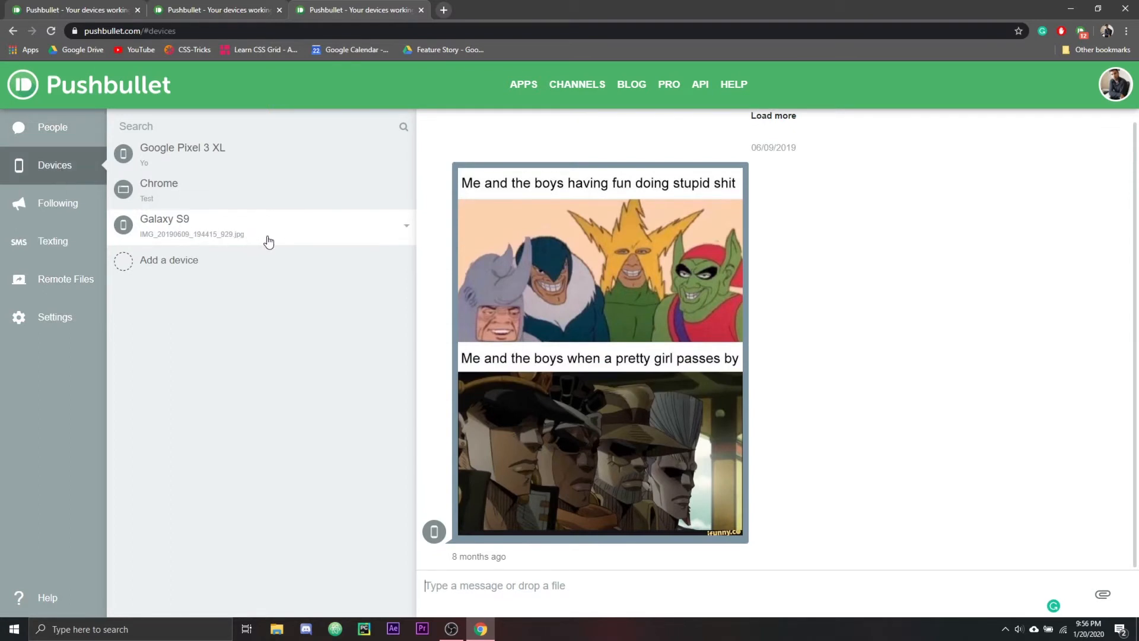
left_click(406, 225)
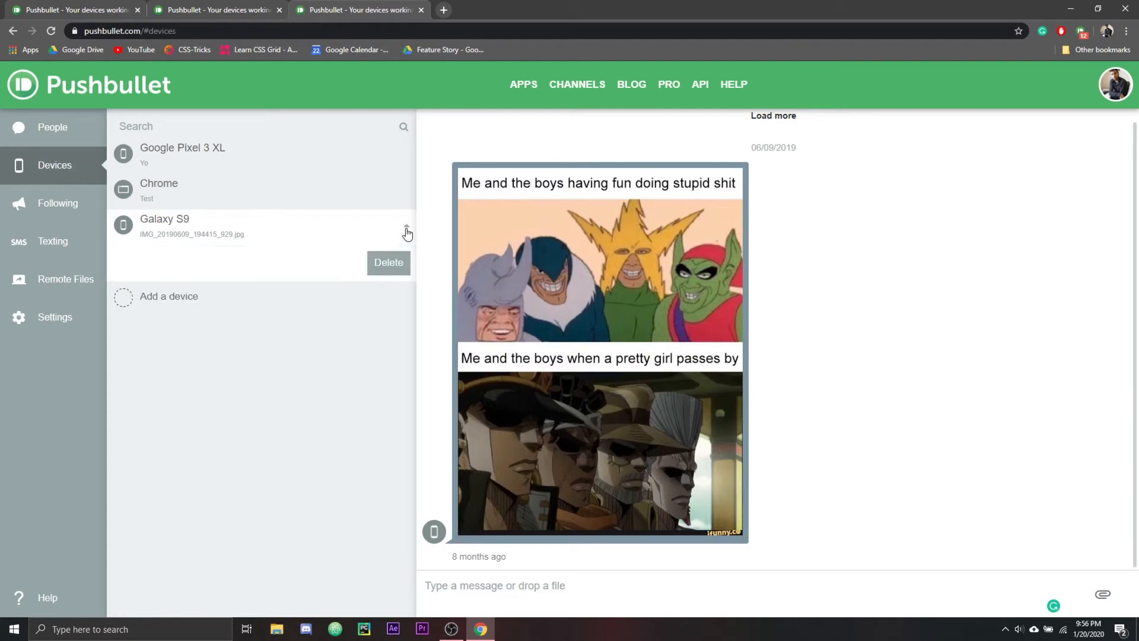
left_click(389, 262)
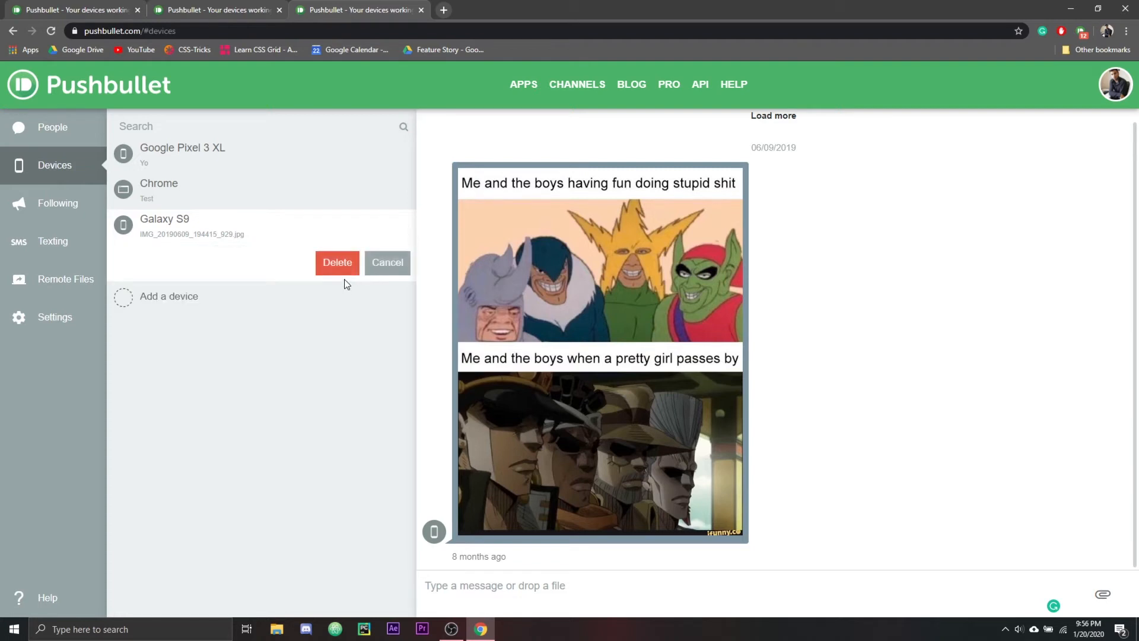
left_click(336, 263)
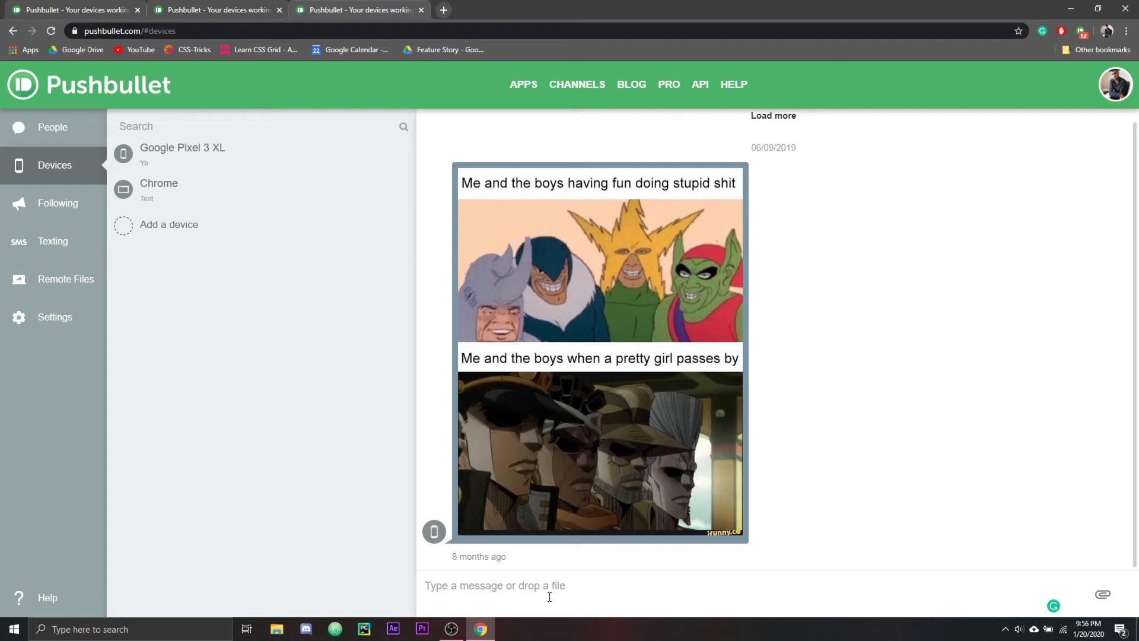
left_click(183, 153)
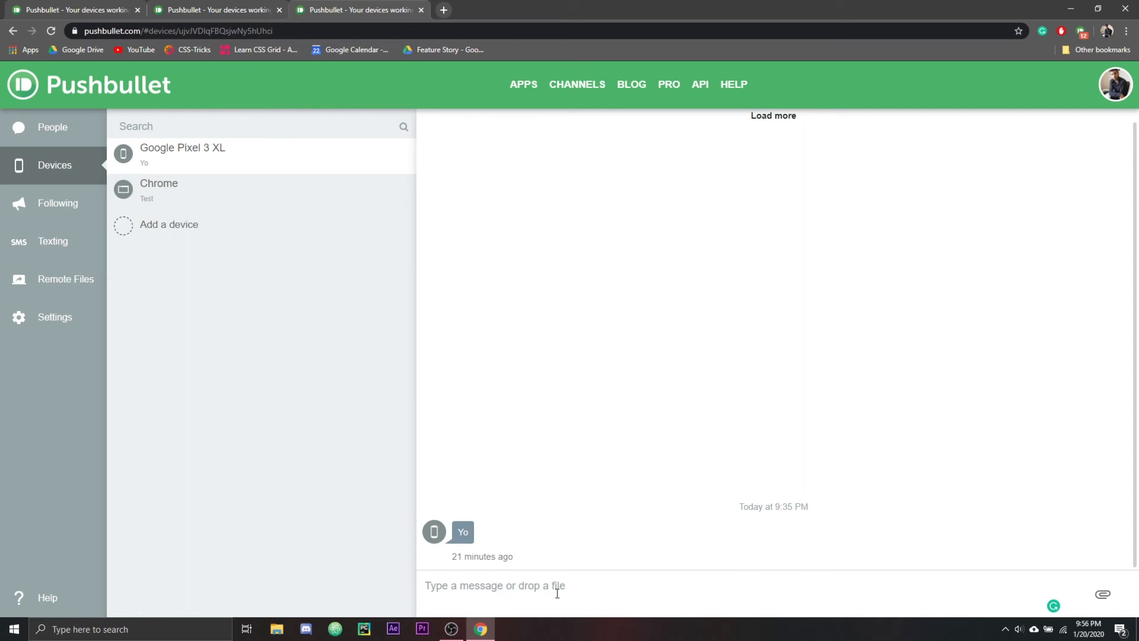
Step: Focus the message box in the Google Pixel 3 XL conversation
left_click(496, 585)
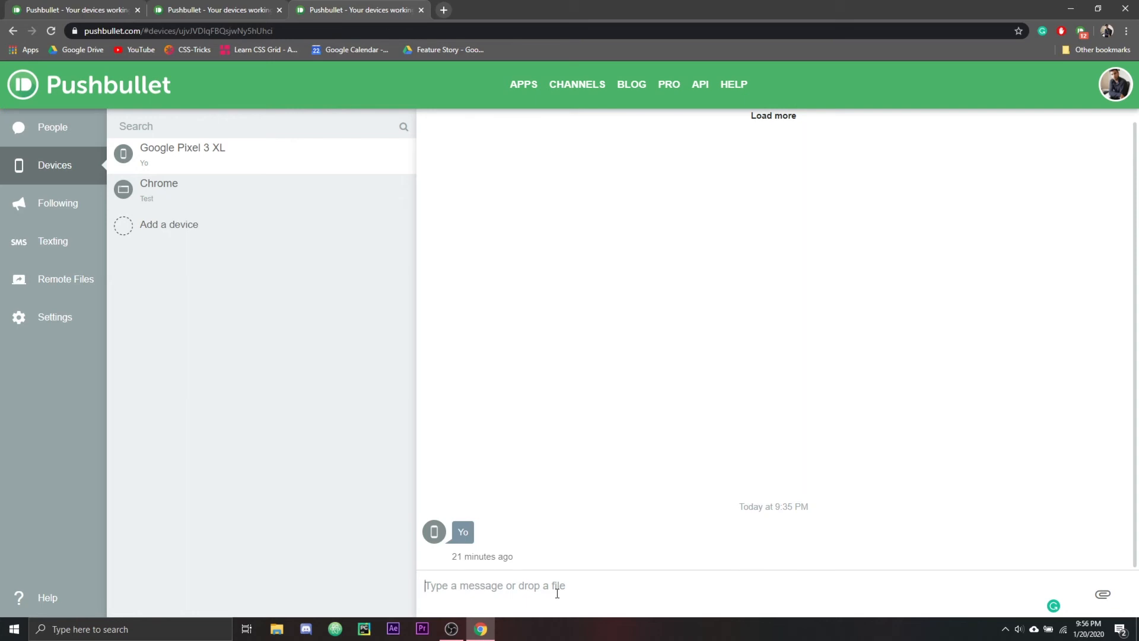
mouse_move(52, 241)
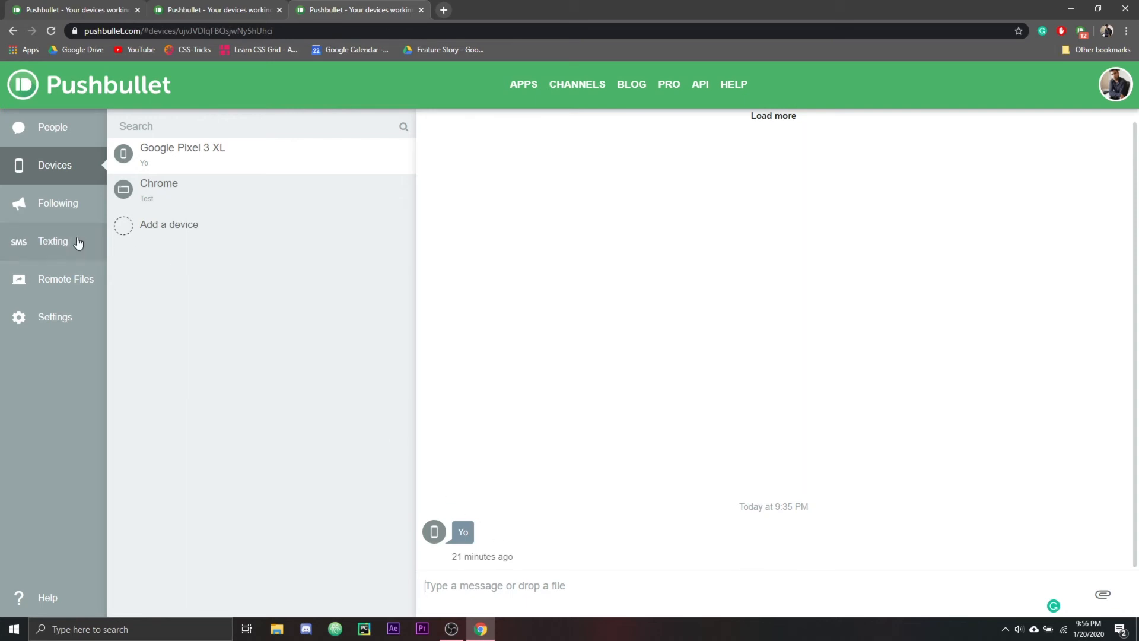
left_click(51, 240)
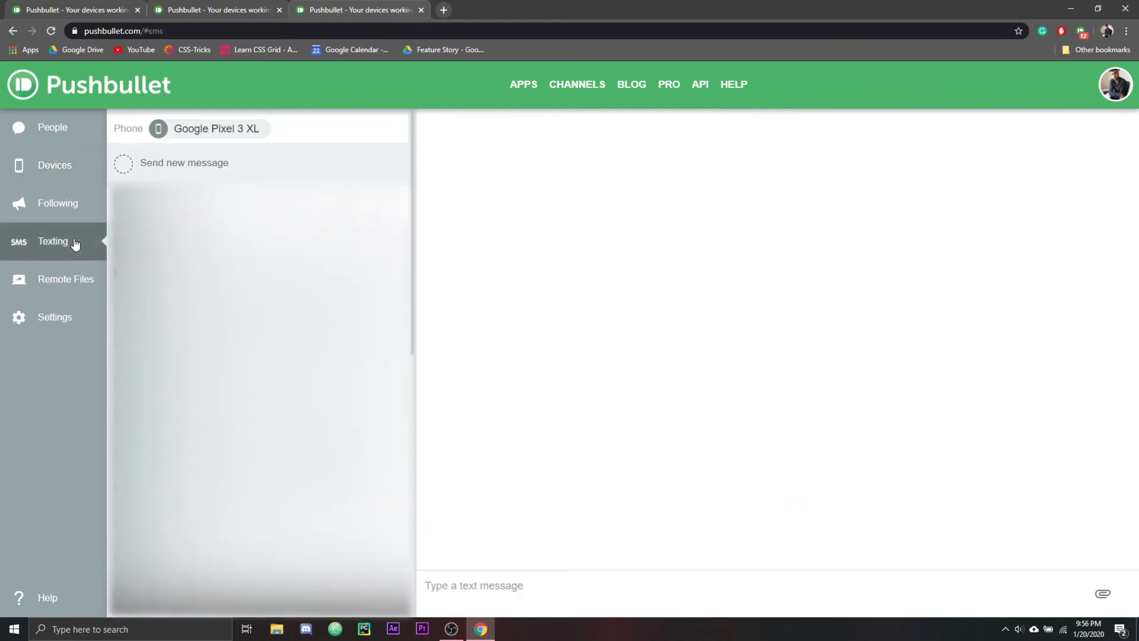
mouse_move(57, 203)
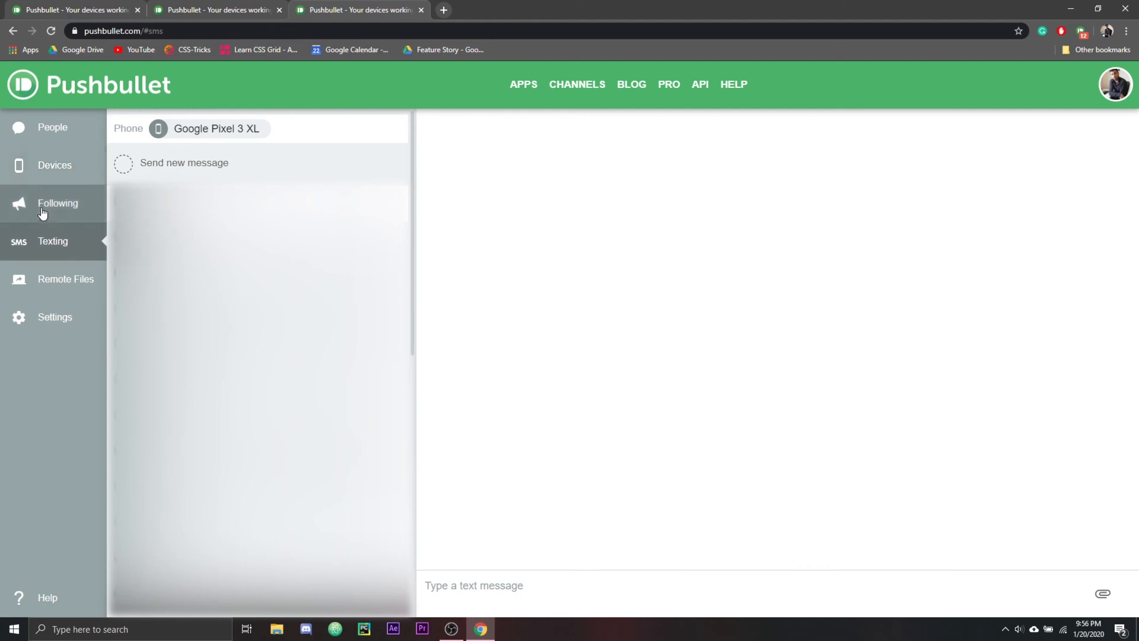
mouse_move(49, 249)
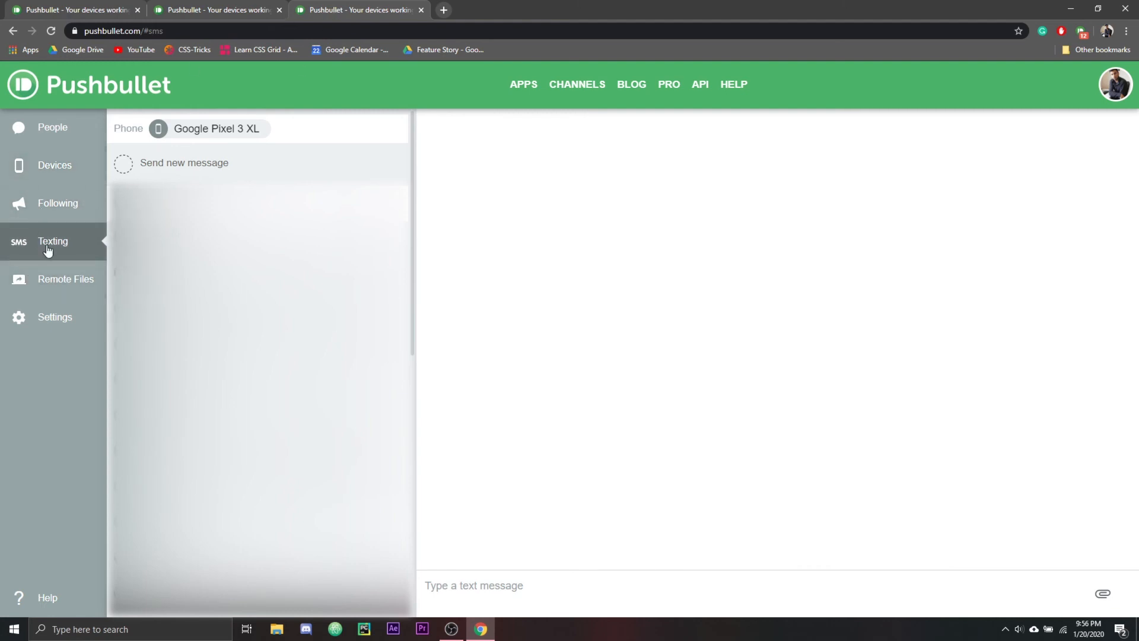
left_click(55, 165)
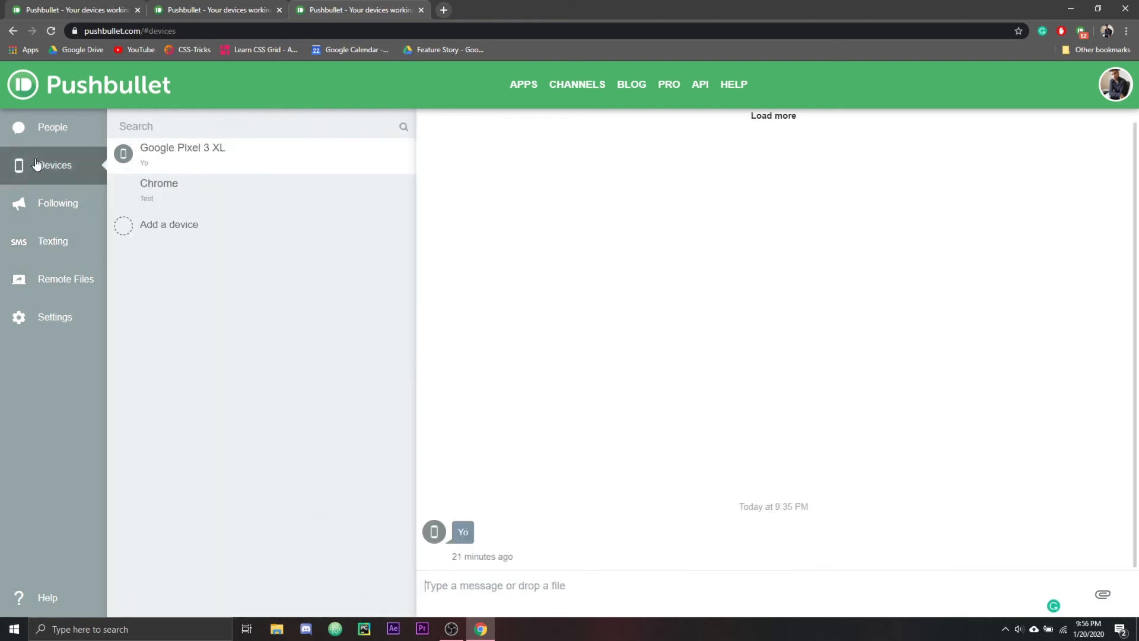